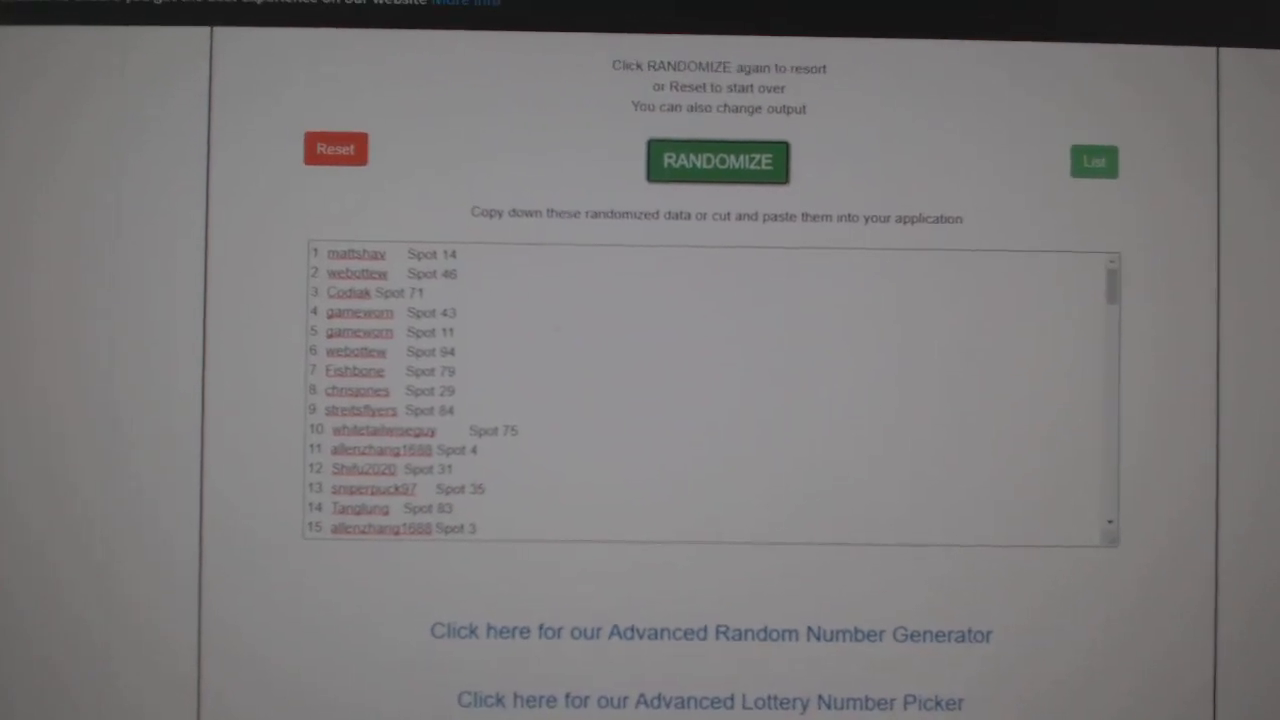
# Review the shuffled names-and-spots list, then re-randomize it into a new order.
pyautogui.scroll(-3)
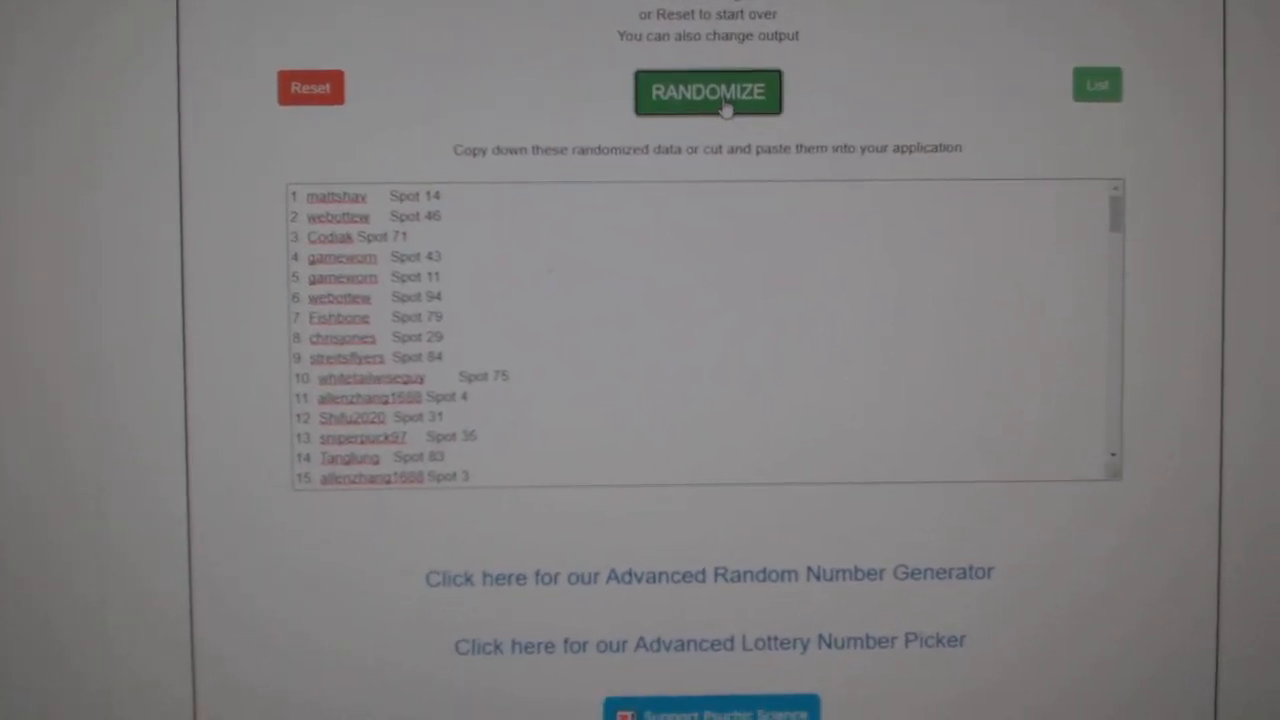
pyautogui.click(708, 92)
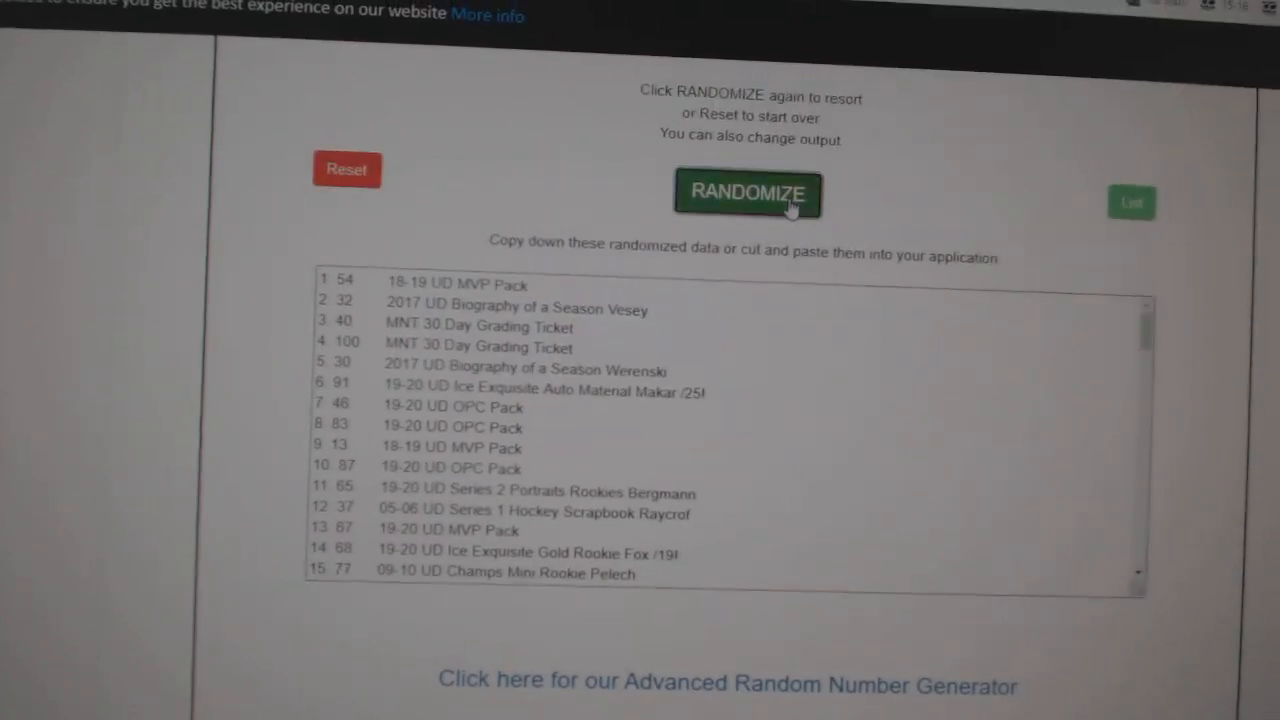
# Shuffle the 100 card items and select the randomized output for copying.
pyautogui.click(748, 193)
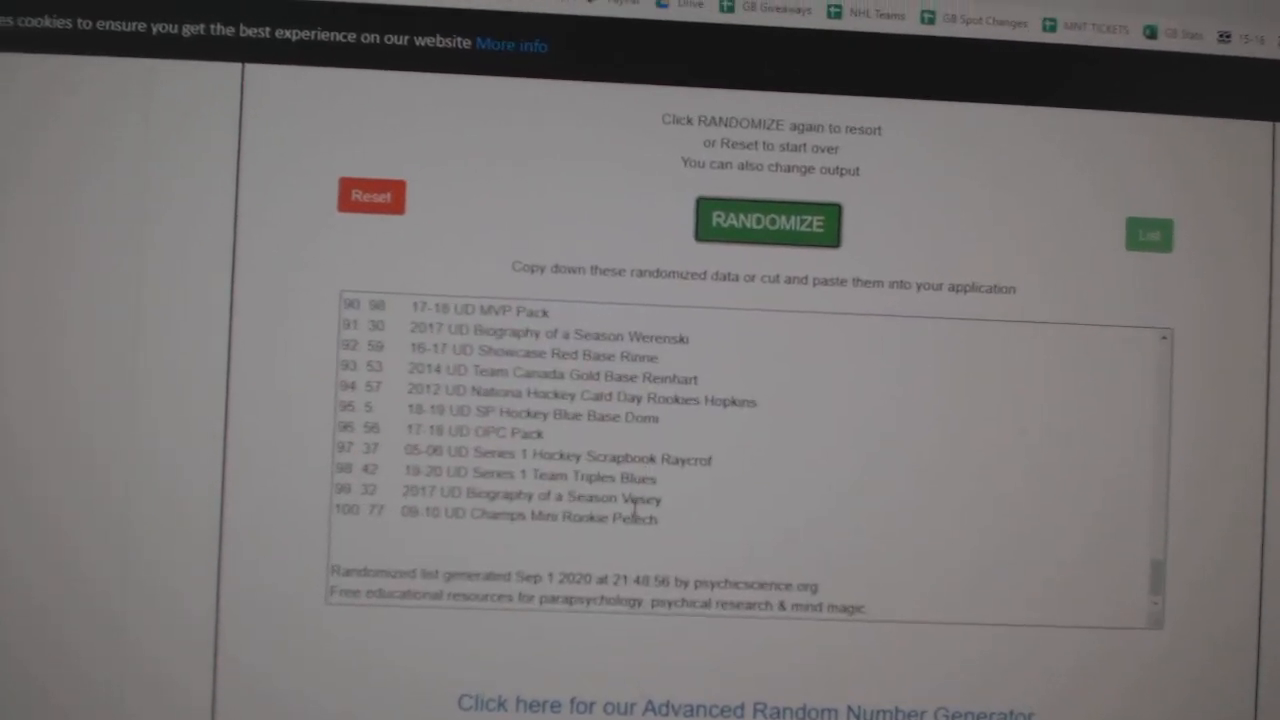
pyautogui.click(766, 222)
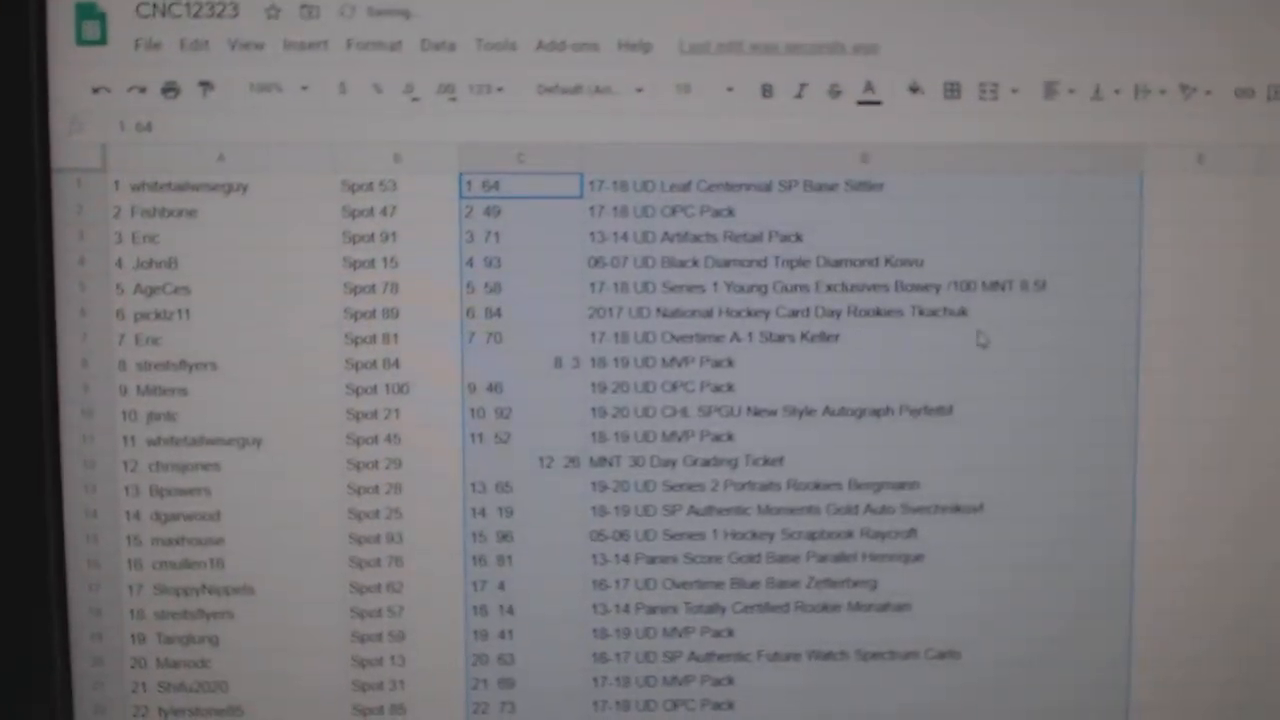
# Bold the Bowey, Svechnikov and McDavid hit rows (5, 14, 25) while scrolling down.
pyautogui.click(863, 292)
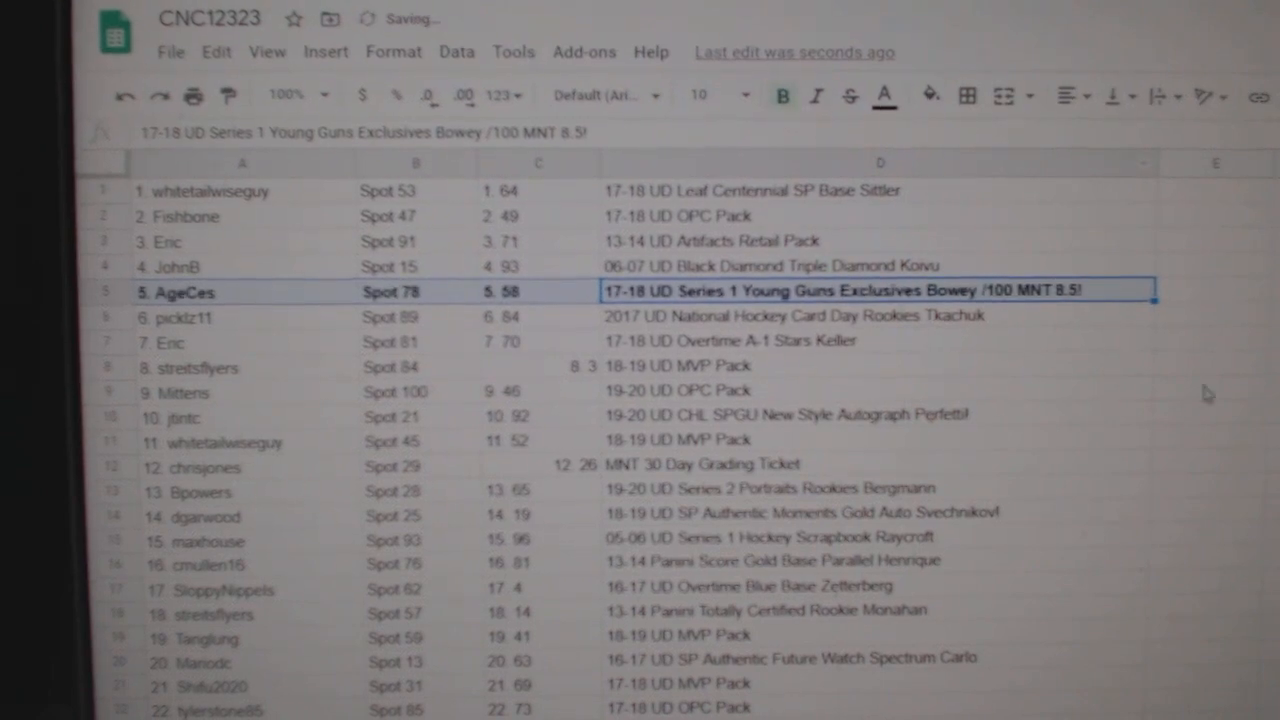
pyautogui.scroll(-3)
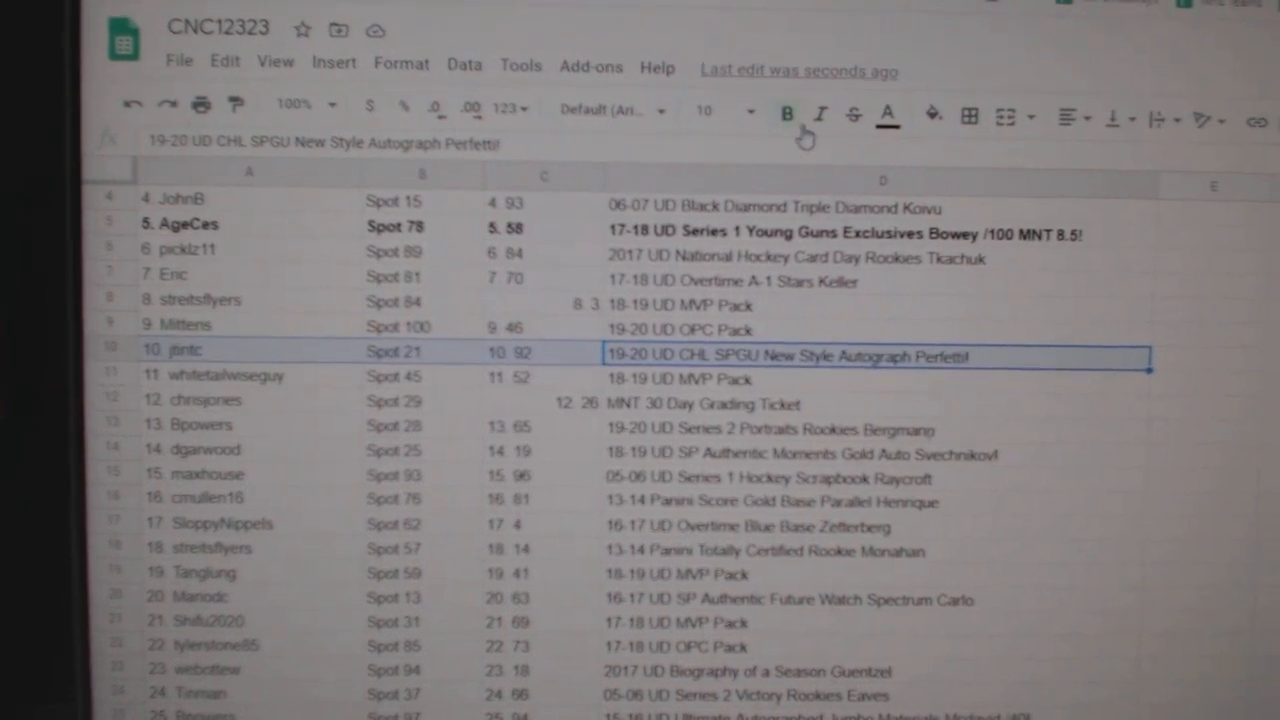
pyautogui.scroll(-3)
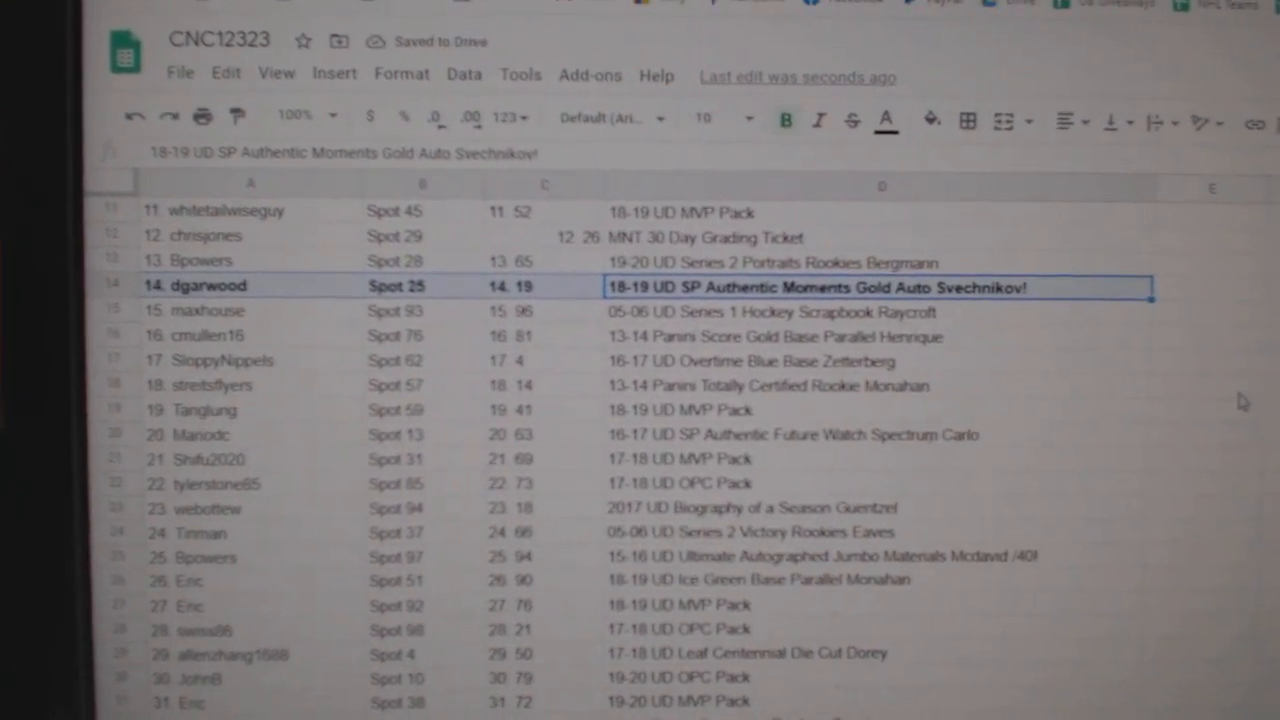
pyautogui.scroll(-3)
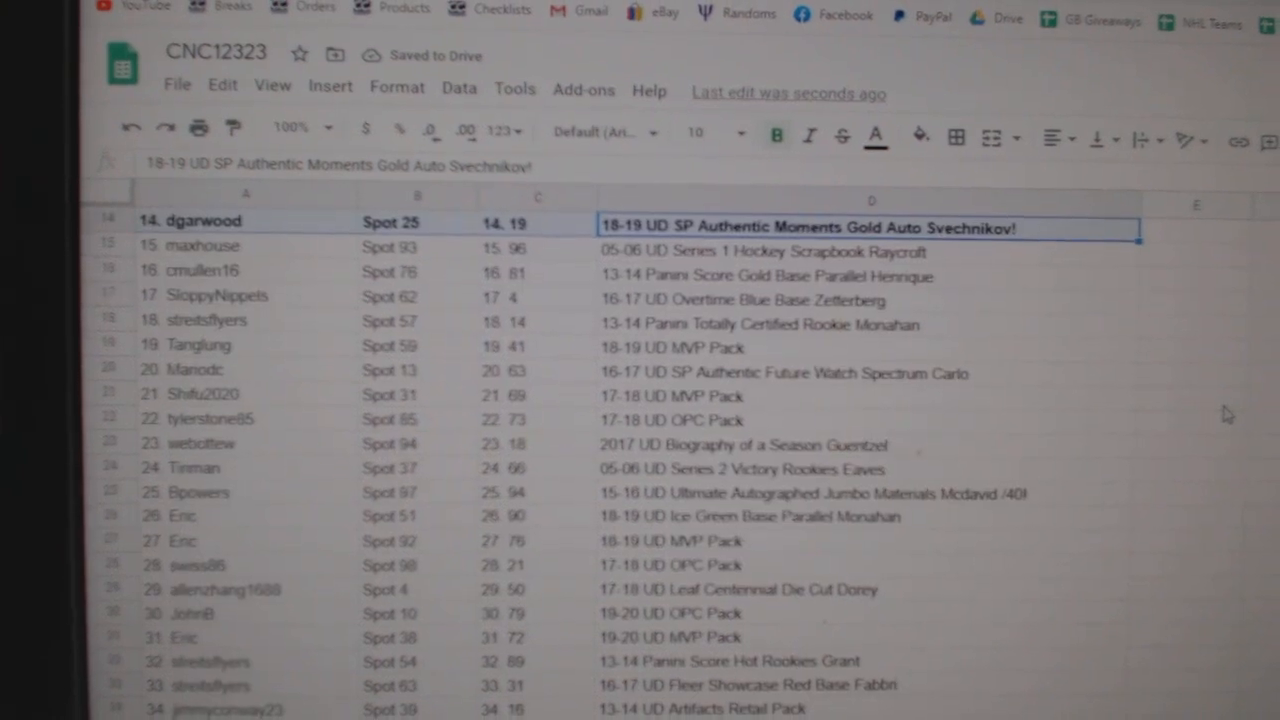
pyautogui.scroll(-3)
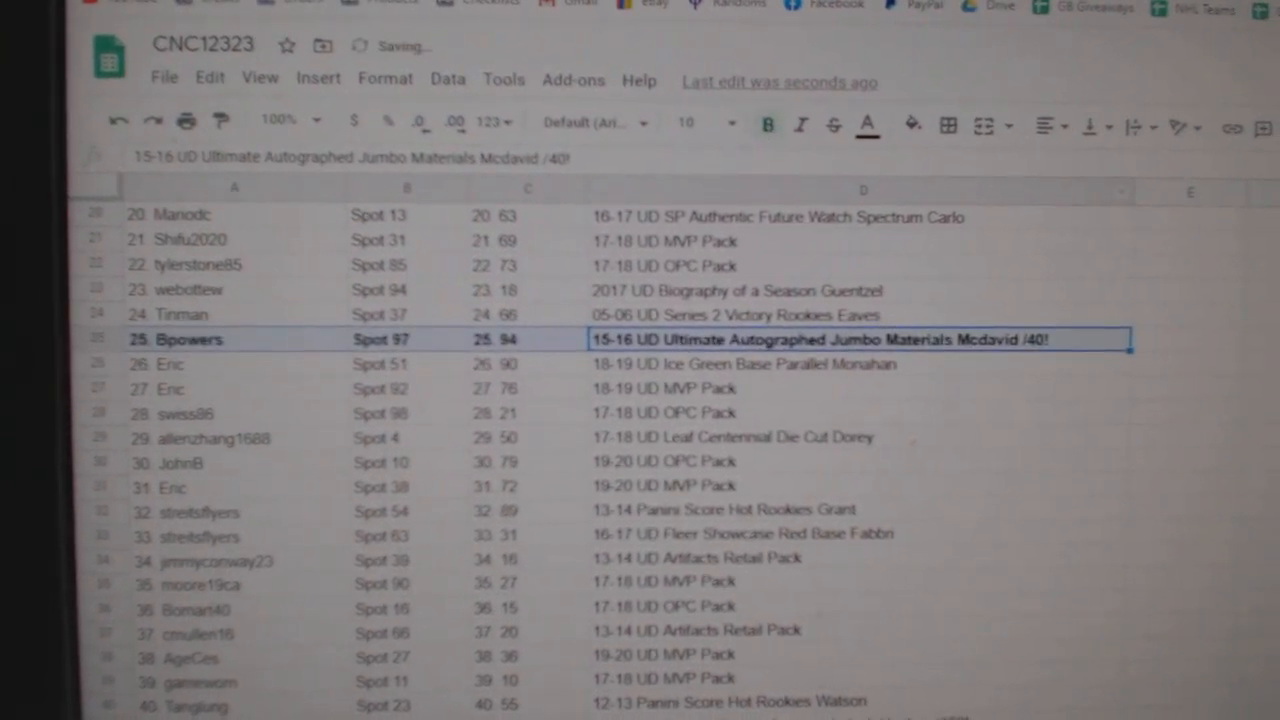
# Scroll down and bold the Jack Hughes and Nolan Patrick hit rows (41, 46).
pyautogui.scroll(-3)
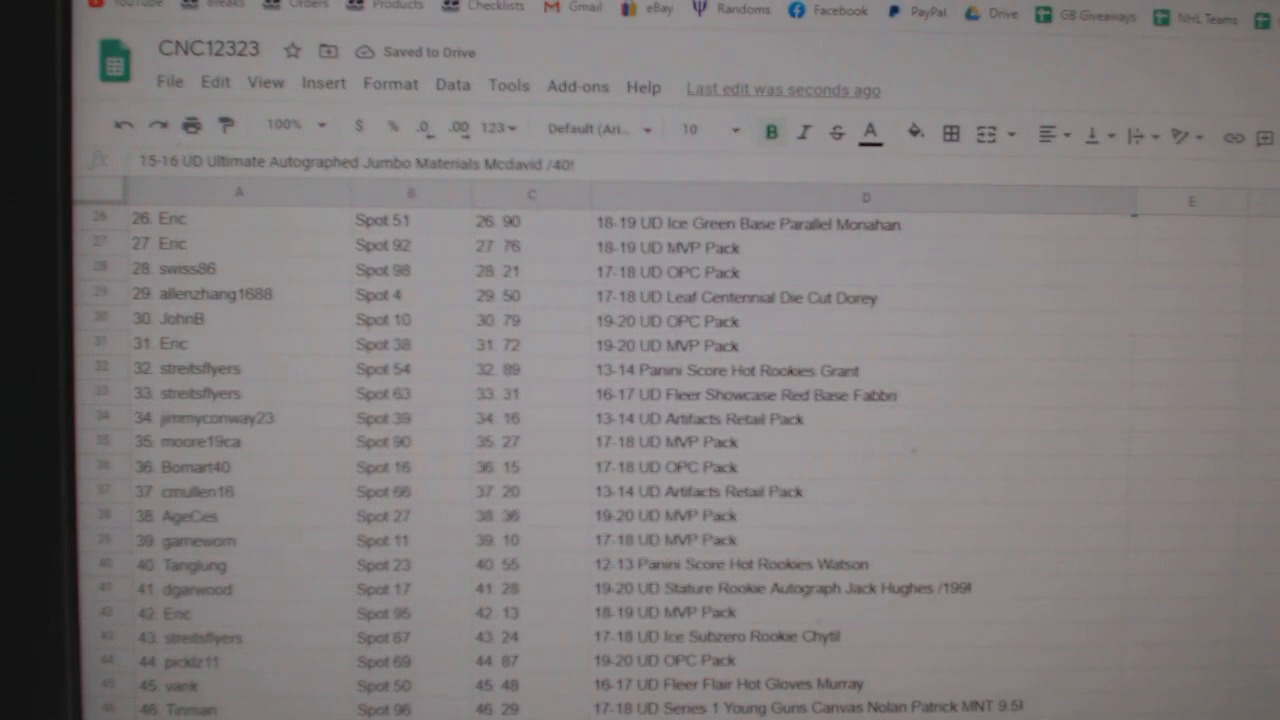
pyautogui.scroll(-3)
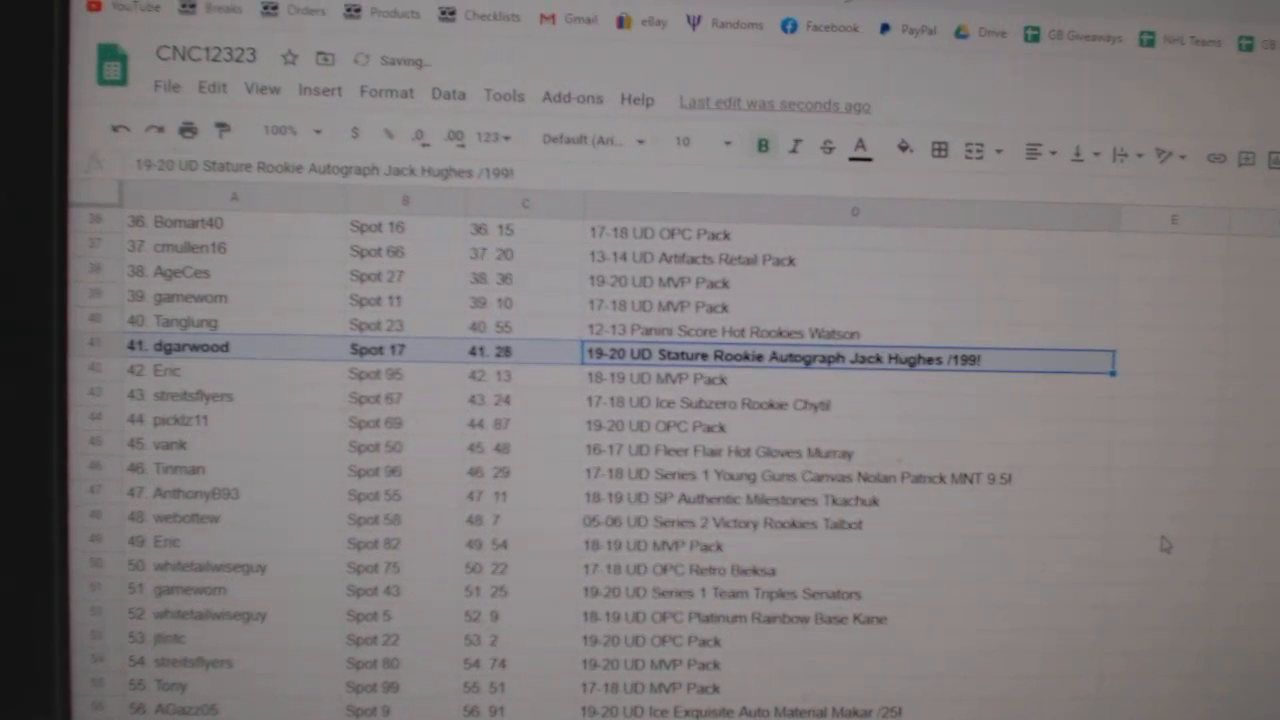
pyautogui.scroll(-3)
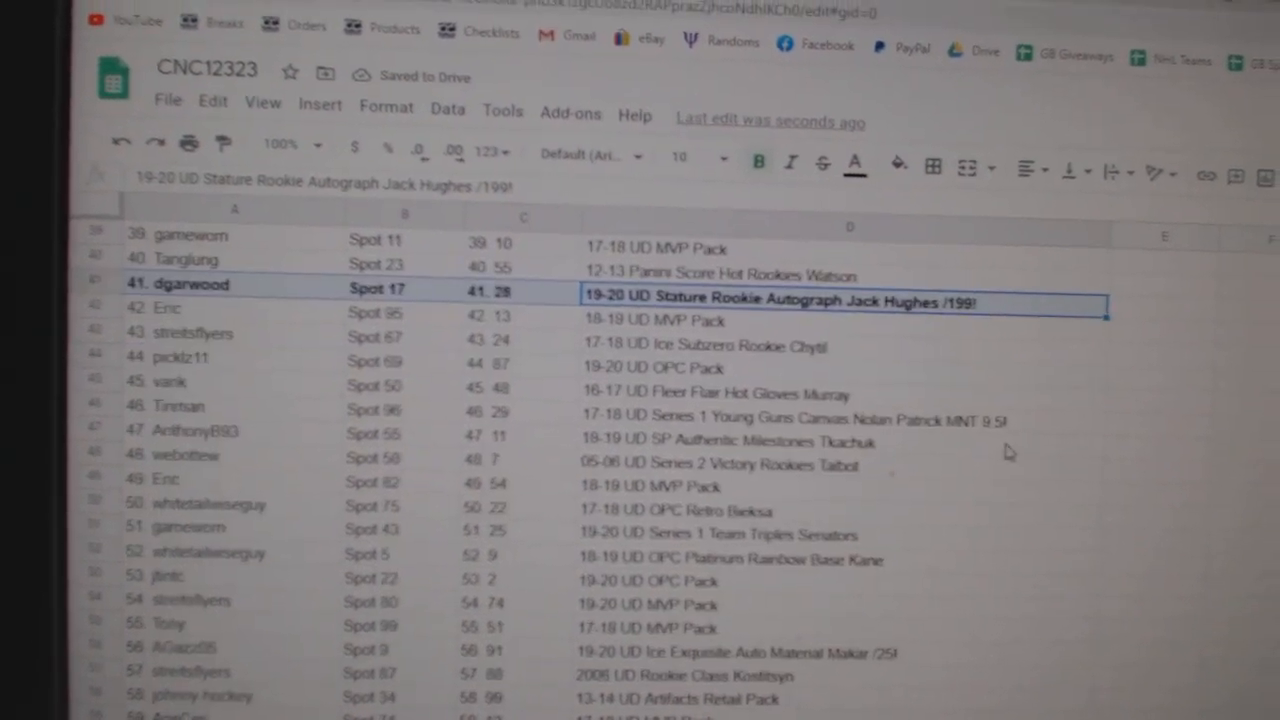
pyautogui.click(840, 420)
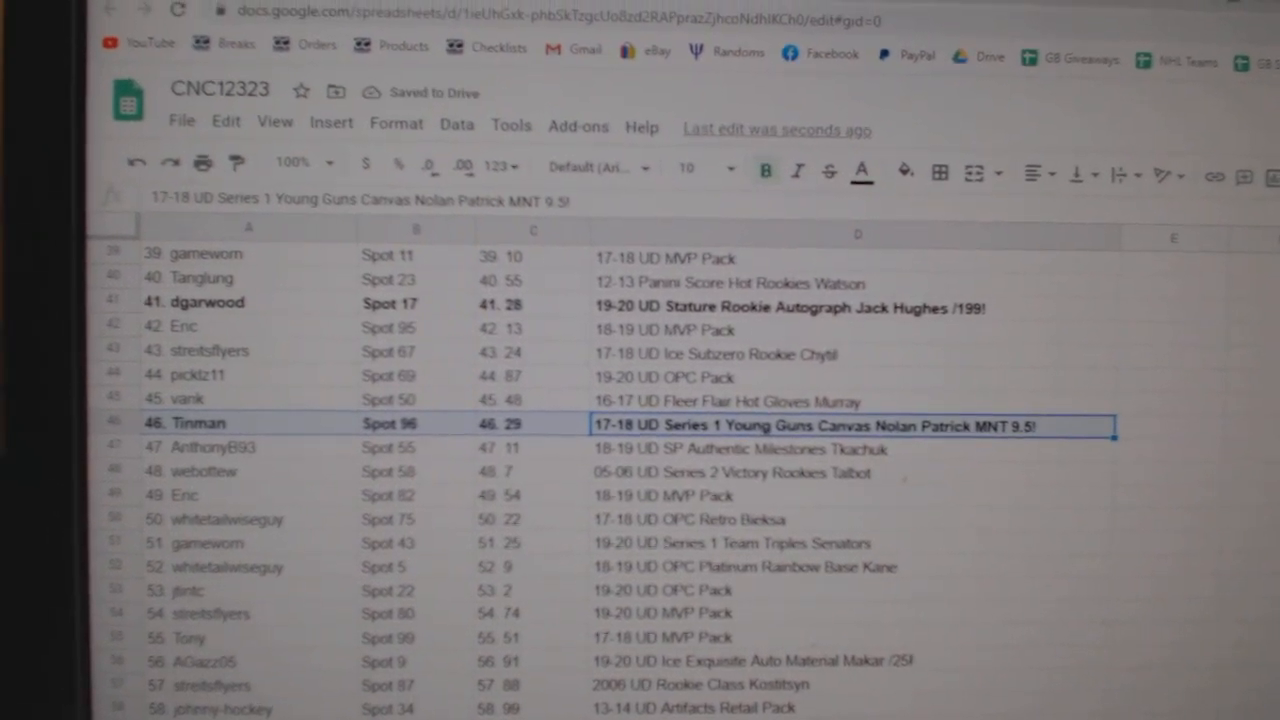
# Bold row 56 with the Makar autograph card.
pyautogui.scroll(-3)
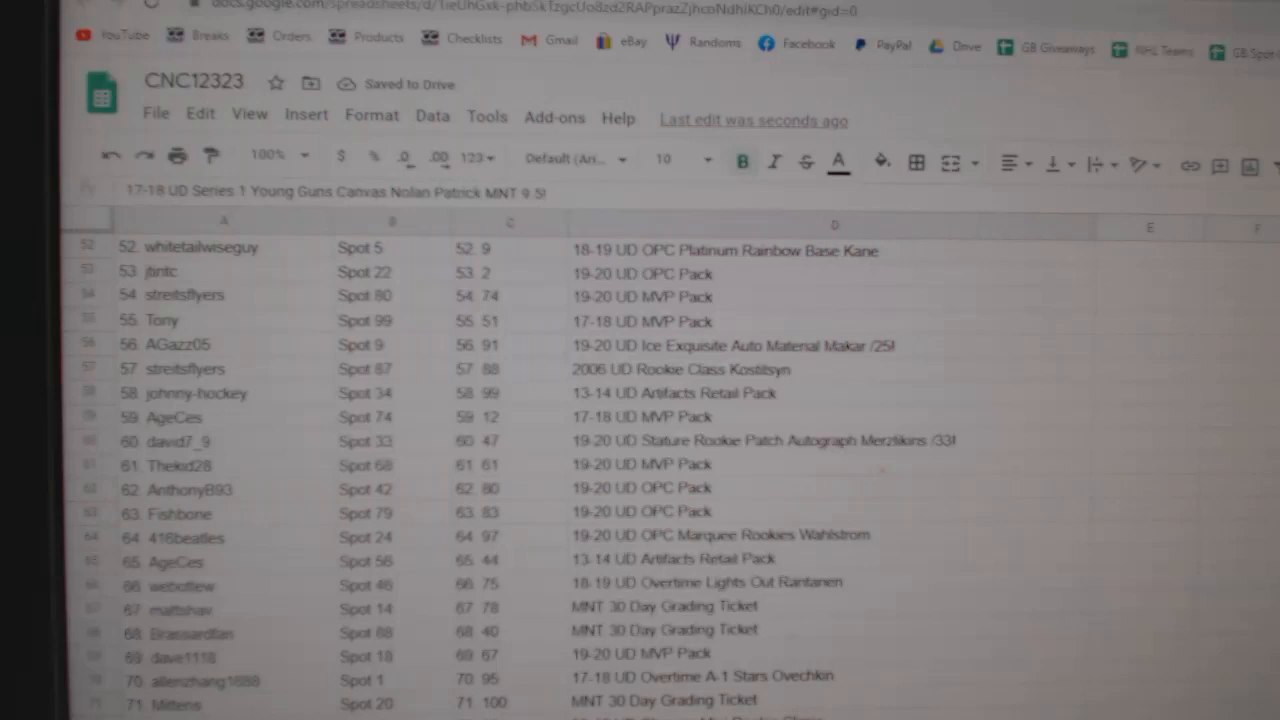
pyautogui.click(835, 345)
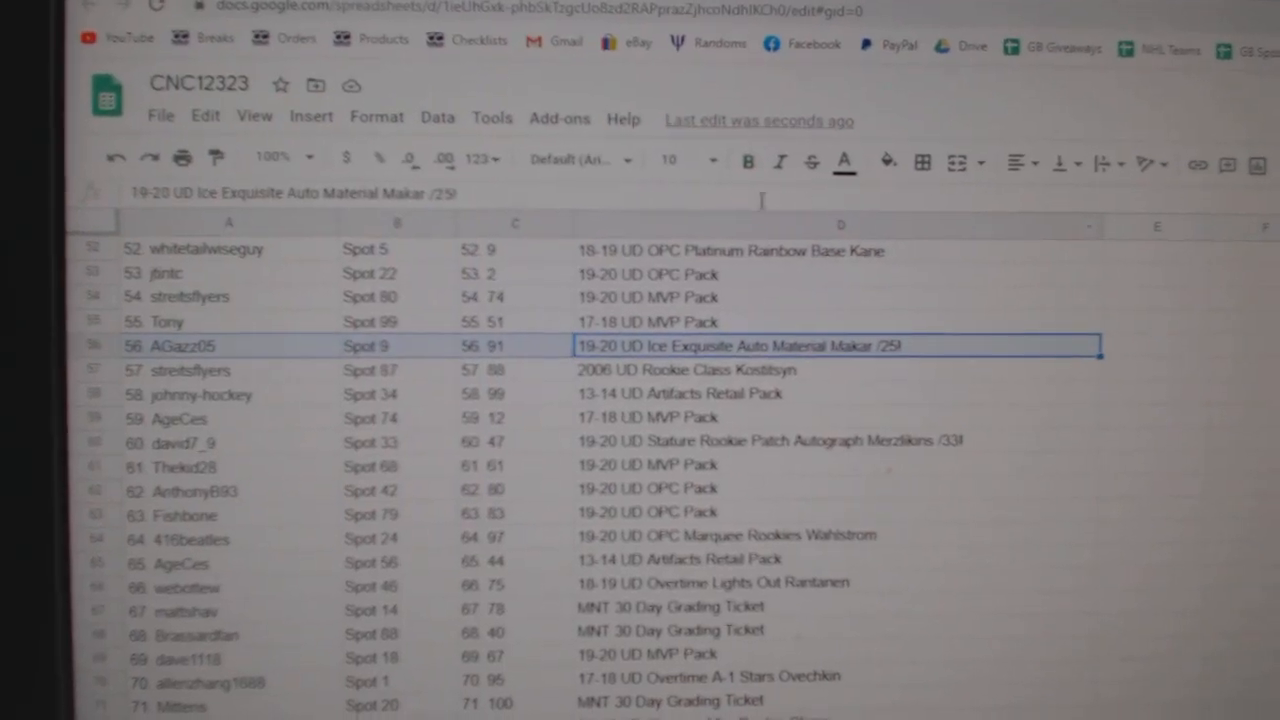
pyautogui.click(747, 161)
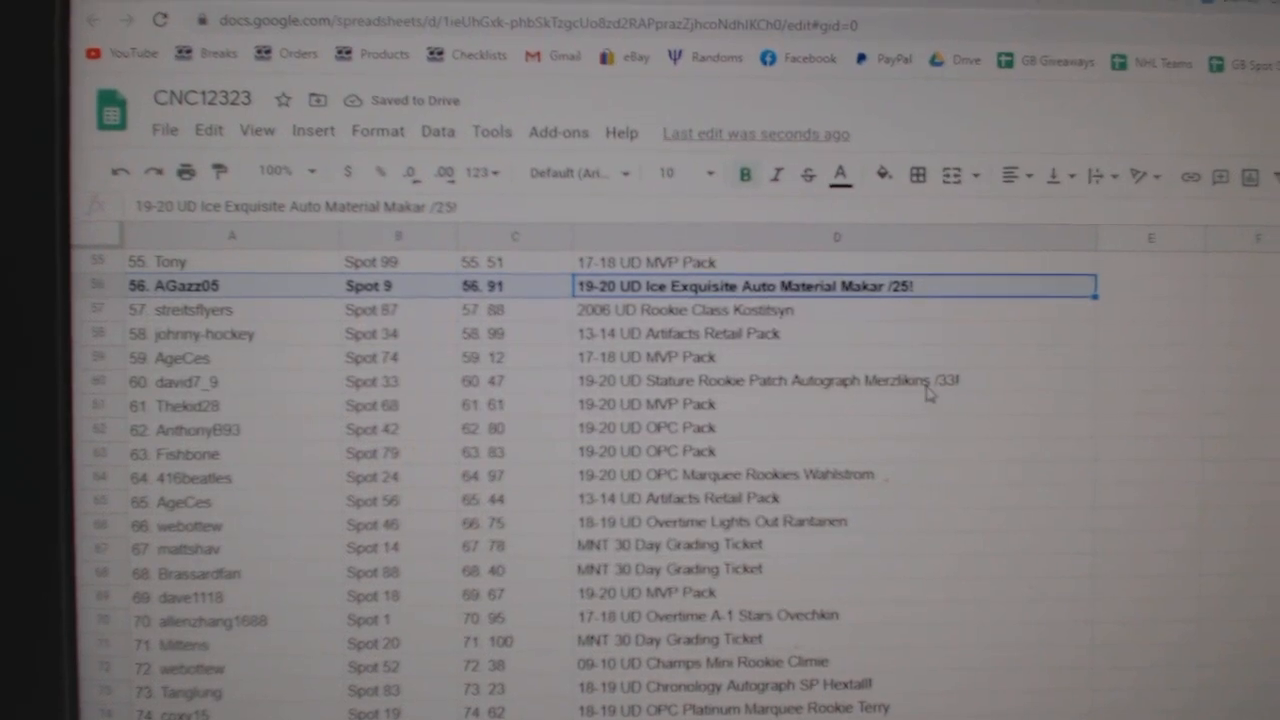
# Bold the Merzlikins, Hextall and Fox rows (60, 73, 78), scrolling to row 100.
pyautogui.click(837, 380)
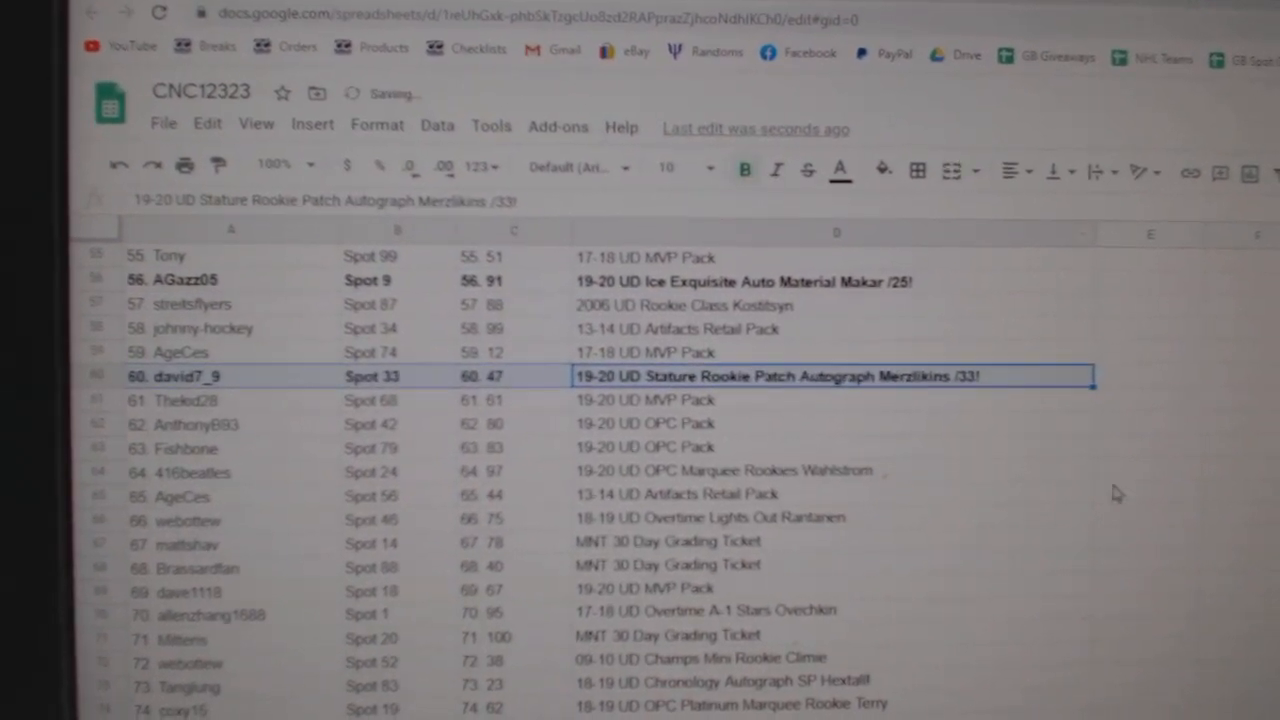
pyautogui.scroll(-3)
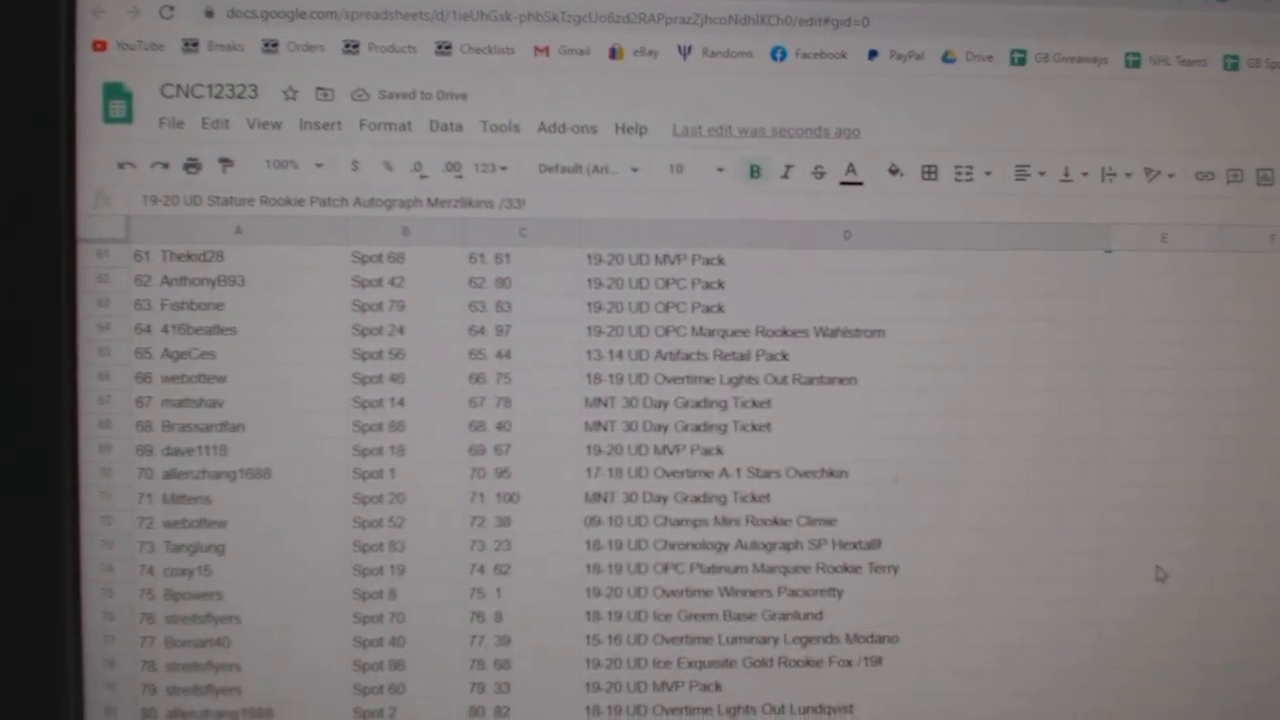
pyautogui.scroll(-3)
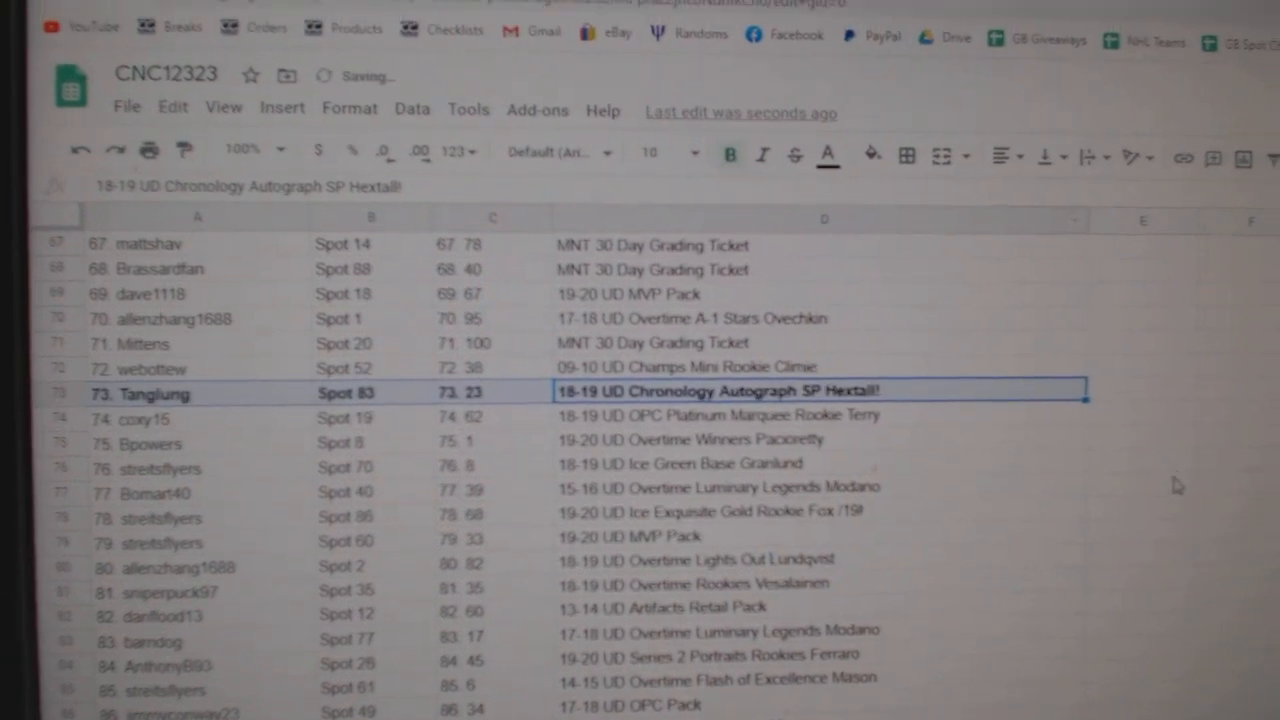
pyautogui.scroll(-3)
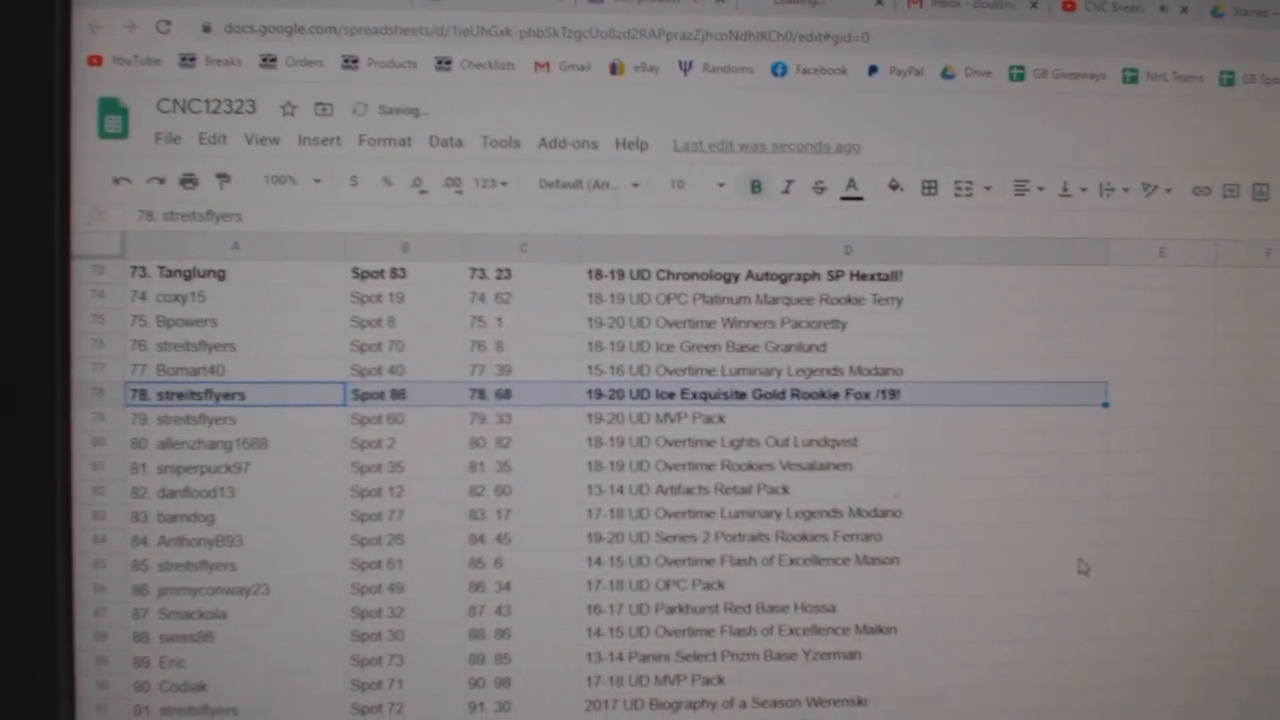
pyautogui.scroll(-3)
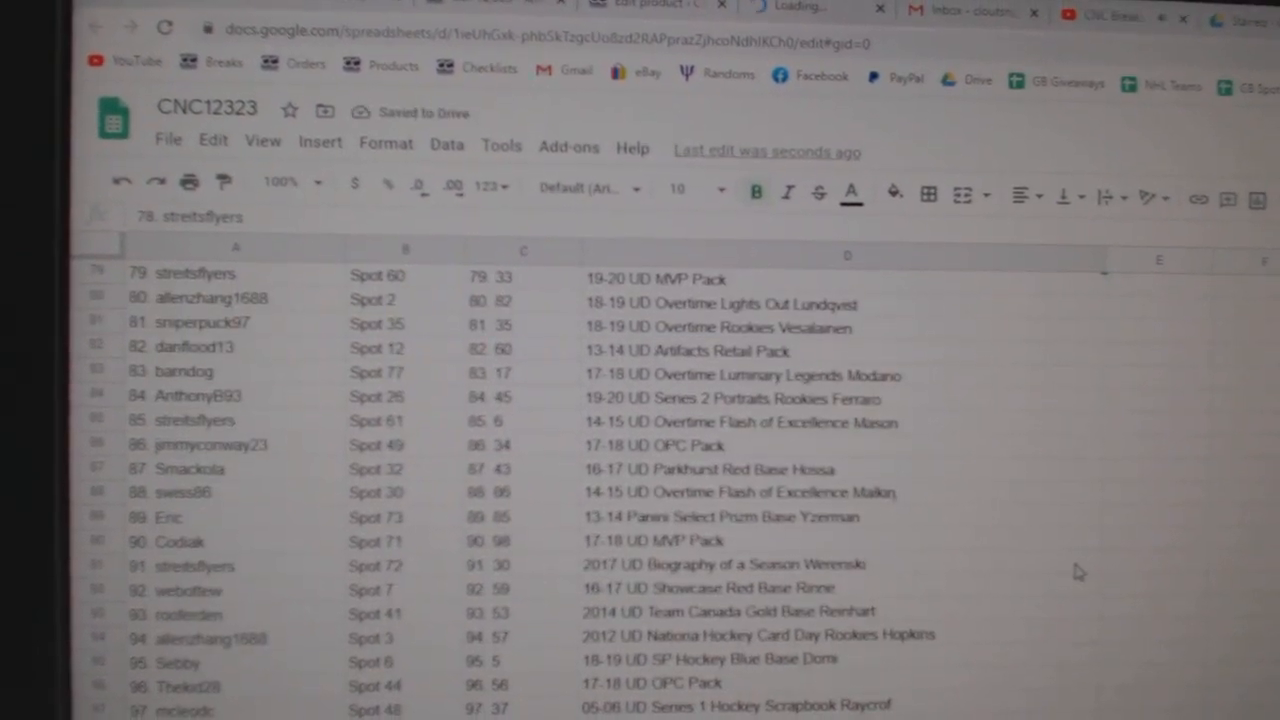
pyautogui.scroll(-3)
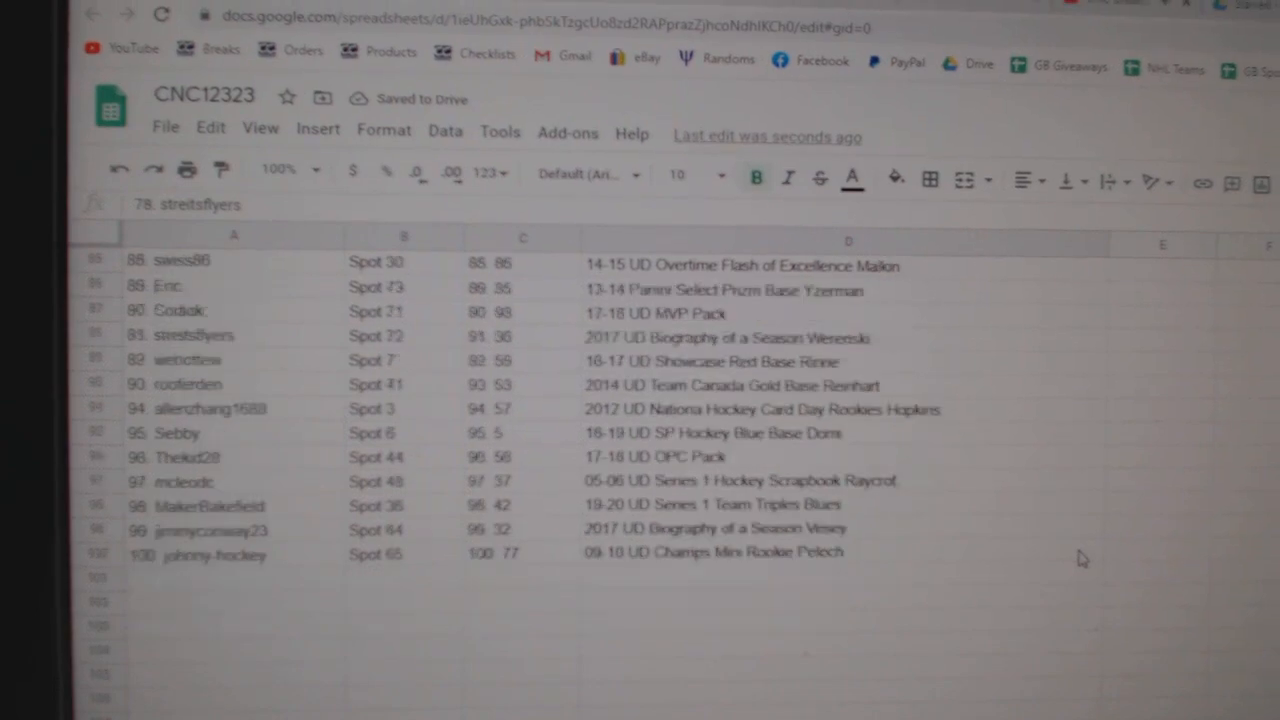